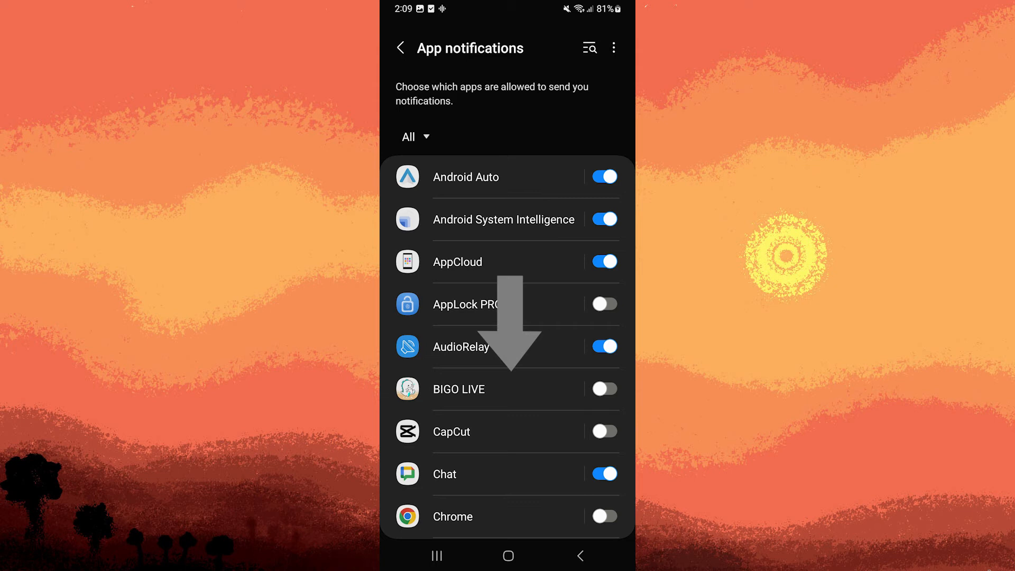
Scroll the App notifications list down until the Weather app is visible.
scroll("down", 3)
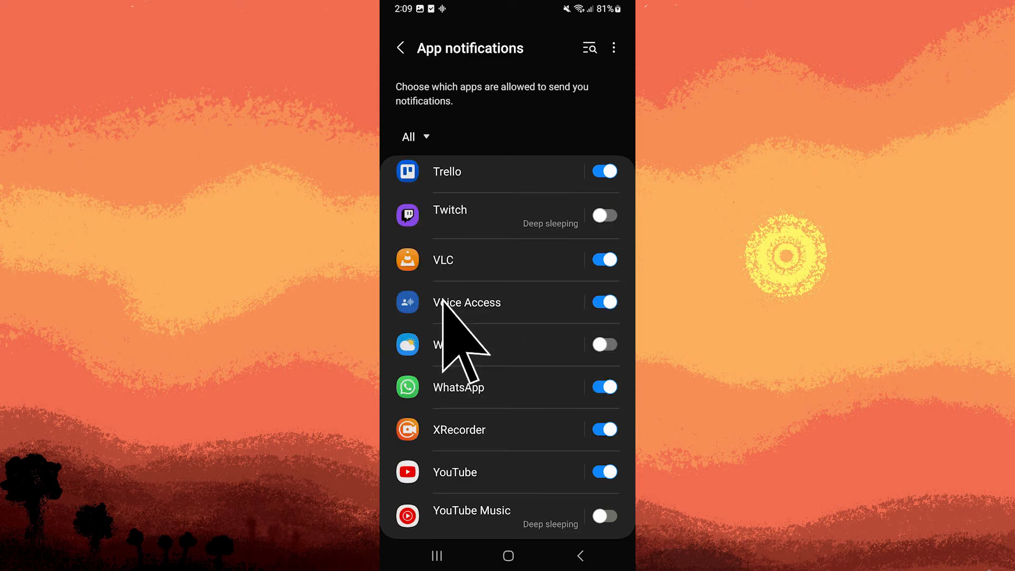
Open Weather's notification settings and switch Allow notifications on.
left_click(459, 343)
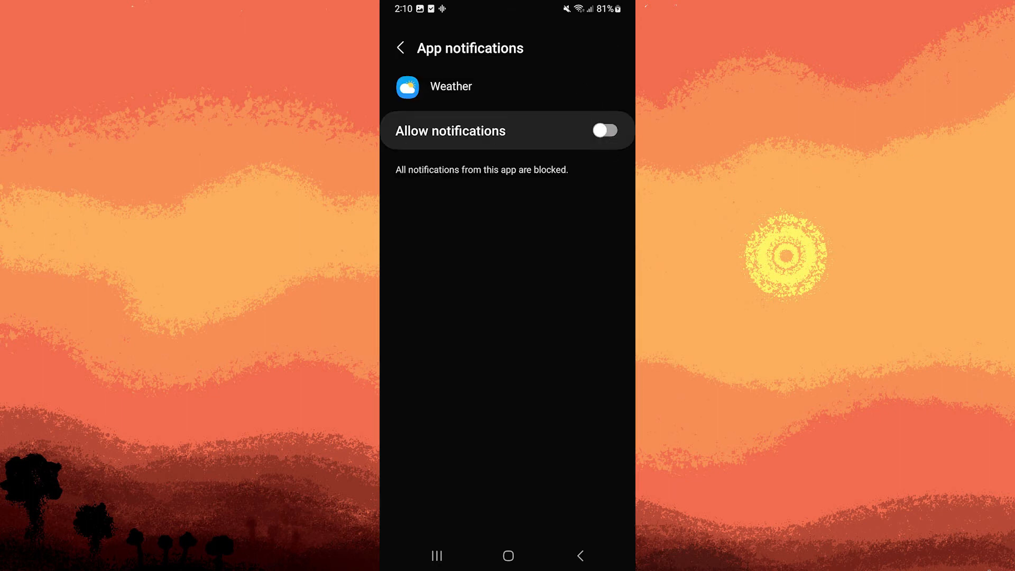
left_click(602, 131)
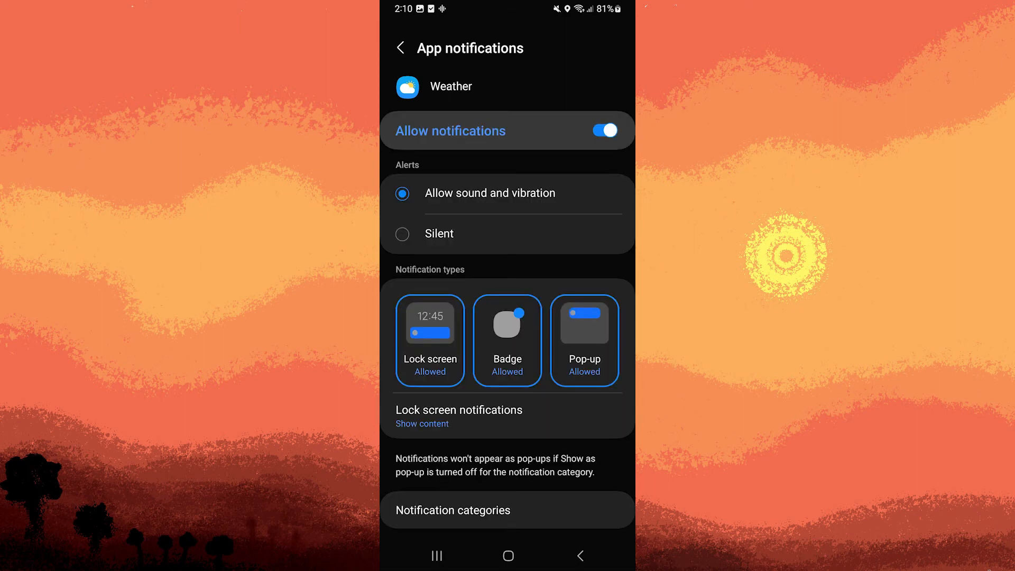